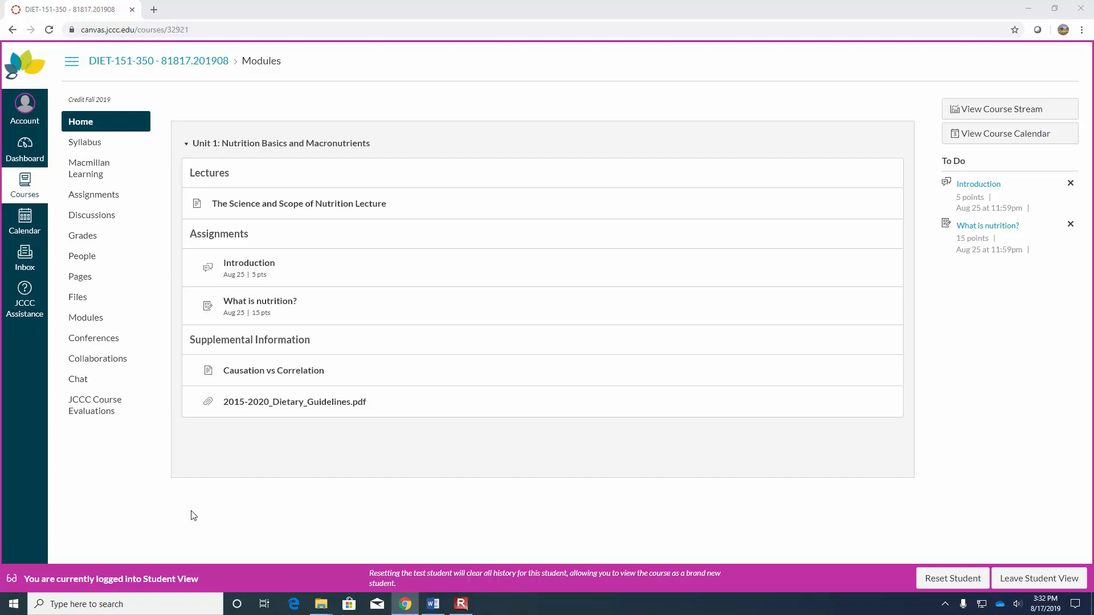
{"action": "mouse_move", "coordinate": [84, 142]}
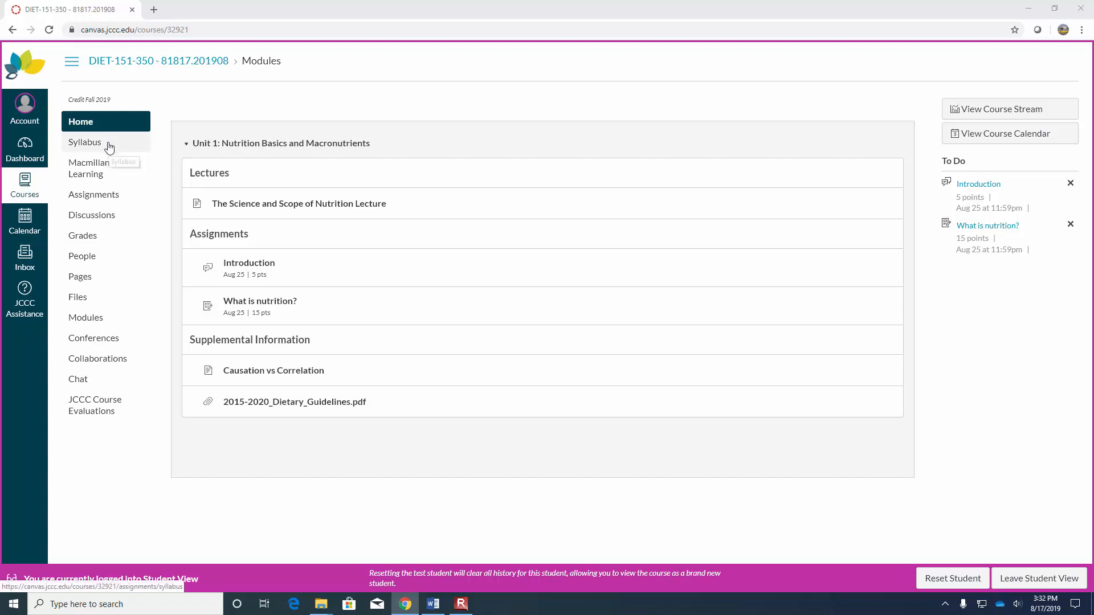
{"action": "mouse_move", "coordinate": [85, 142]}
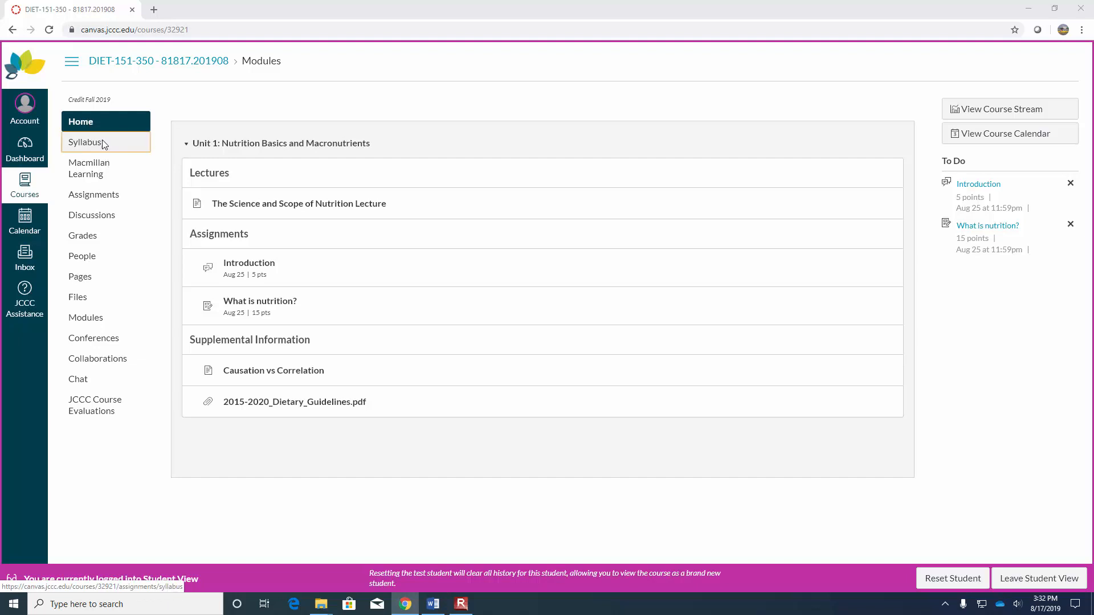
- Show the Syllabus page for DIET-151-350 in Student View
{"action": "left_click", "coordinate": [86, 142]}
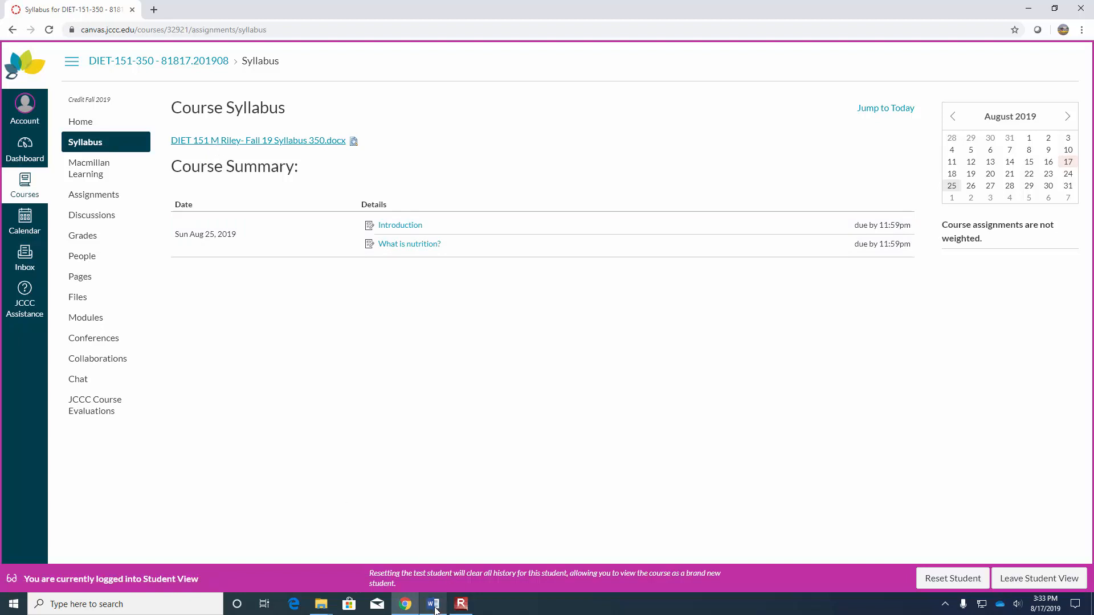
- Switch to the DIET 151 Fall 2019 syllabus document in Word and review it
{"action": "left_click", "coordinate": [433, 604]}
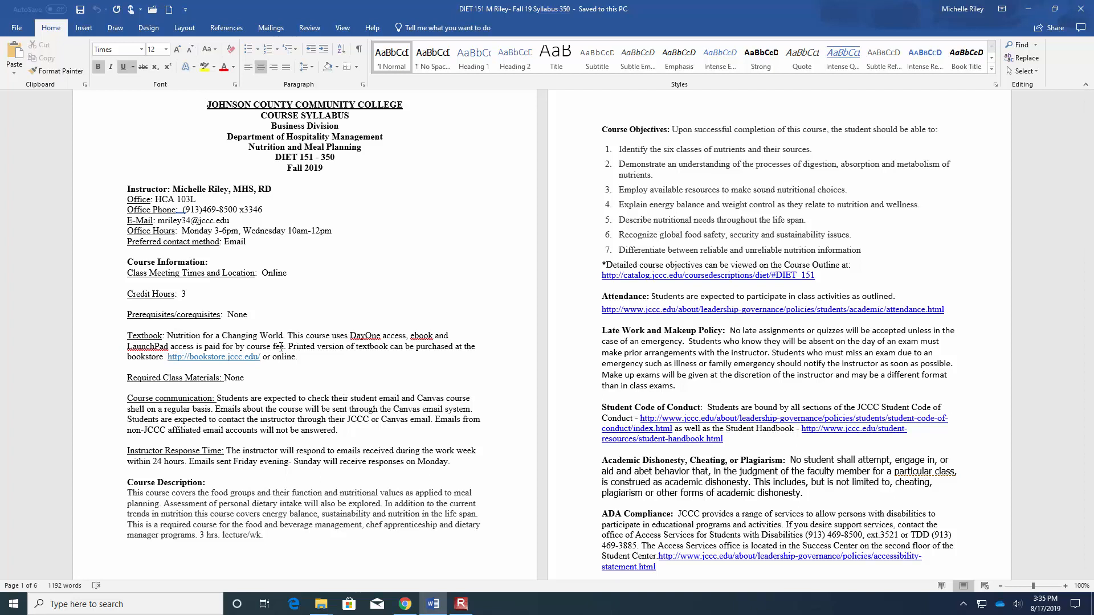
{"action": "left_click", "coordinate": [206, 105]}
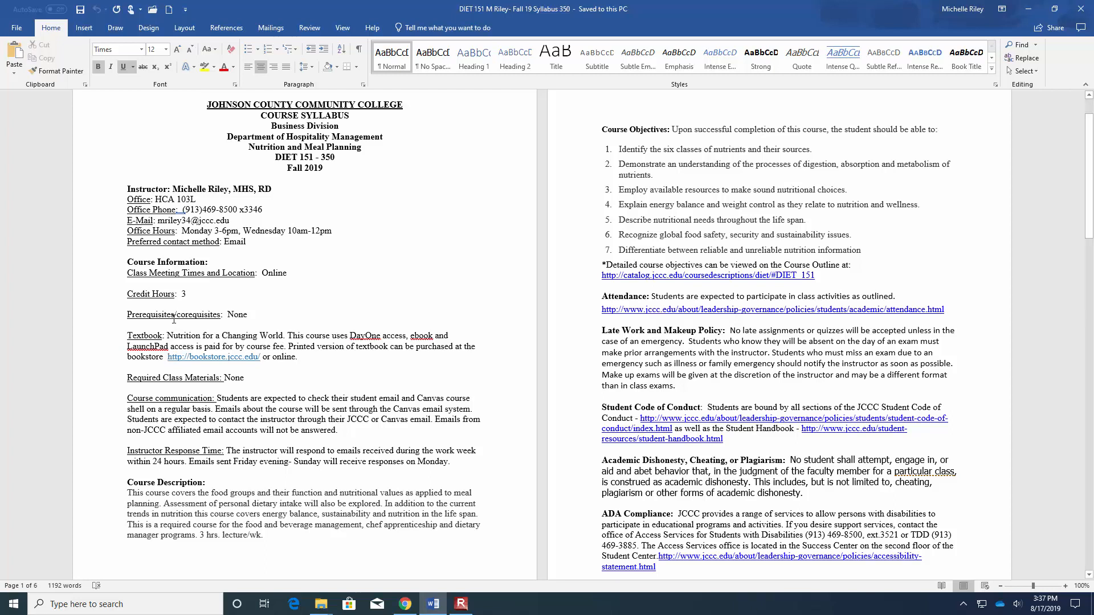
{"action": "scroll", "scroll_direction": "down", "scroll_amount": 3}
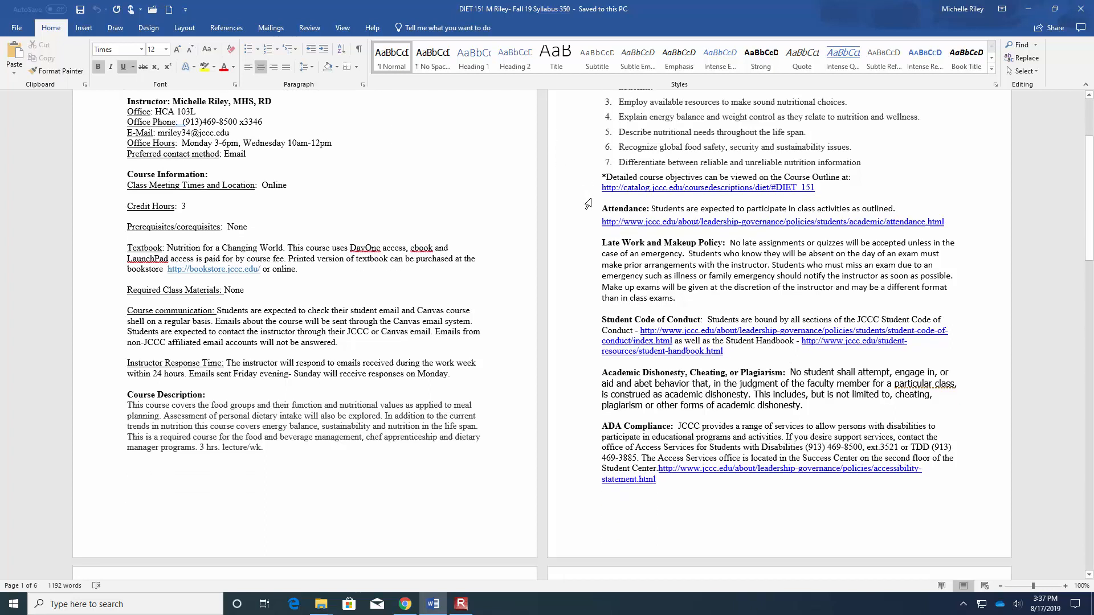
{"action": "scroll", "scroll_direction": "down", "scroll_amount": 3}
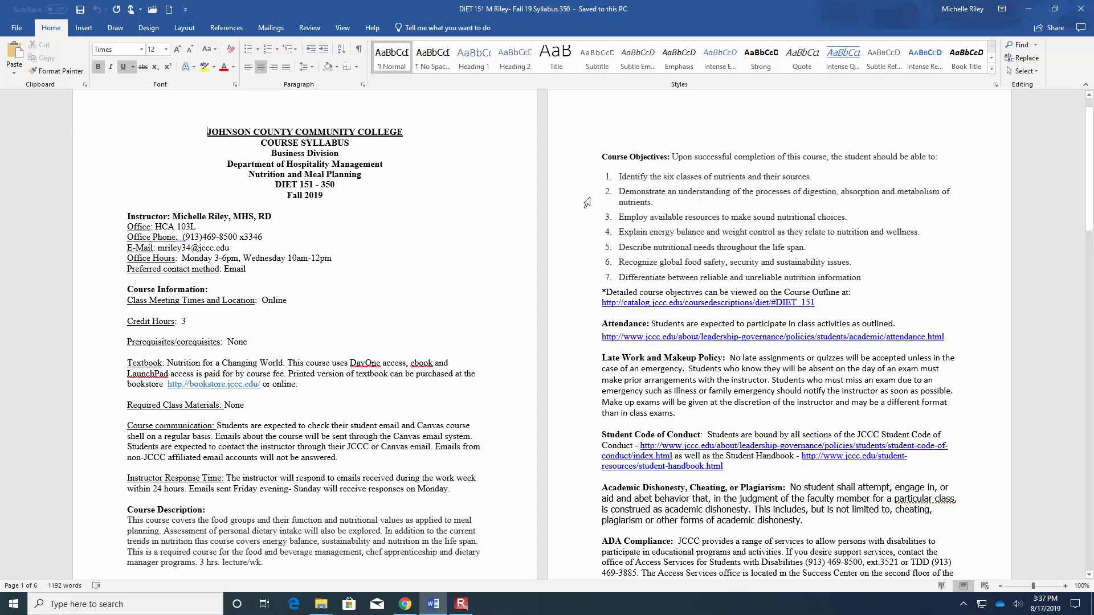
{"action": "scroll", "scroll_direction": "down", "scroll_amount": 3}
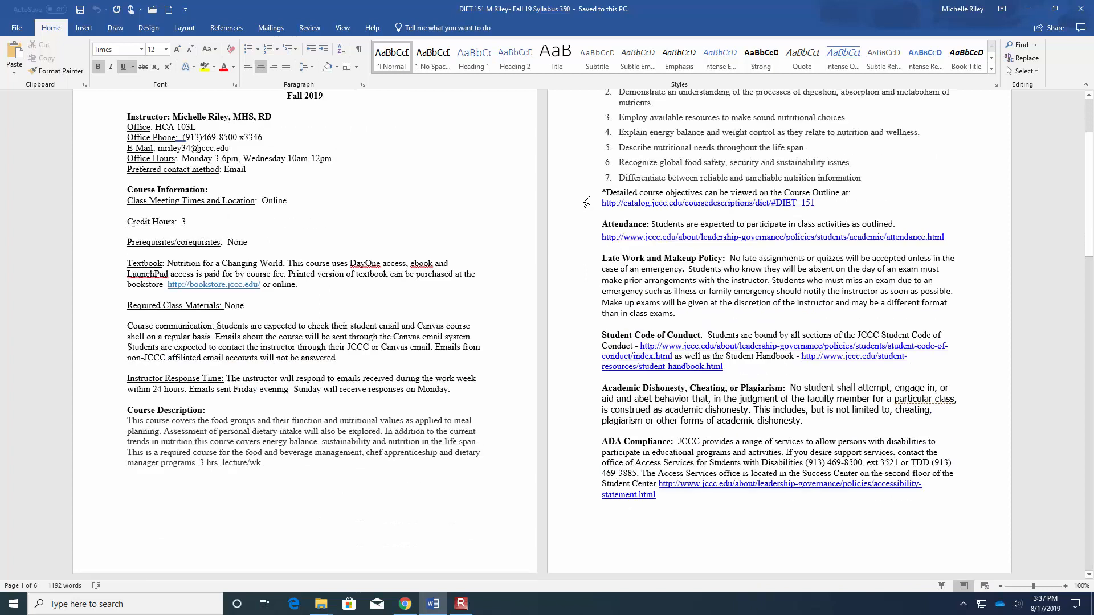
{"action": "scroll", "scroll_direction": "down", "scroll_amount": 3}
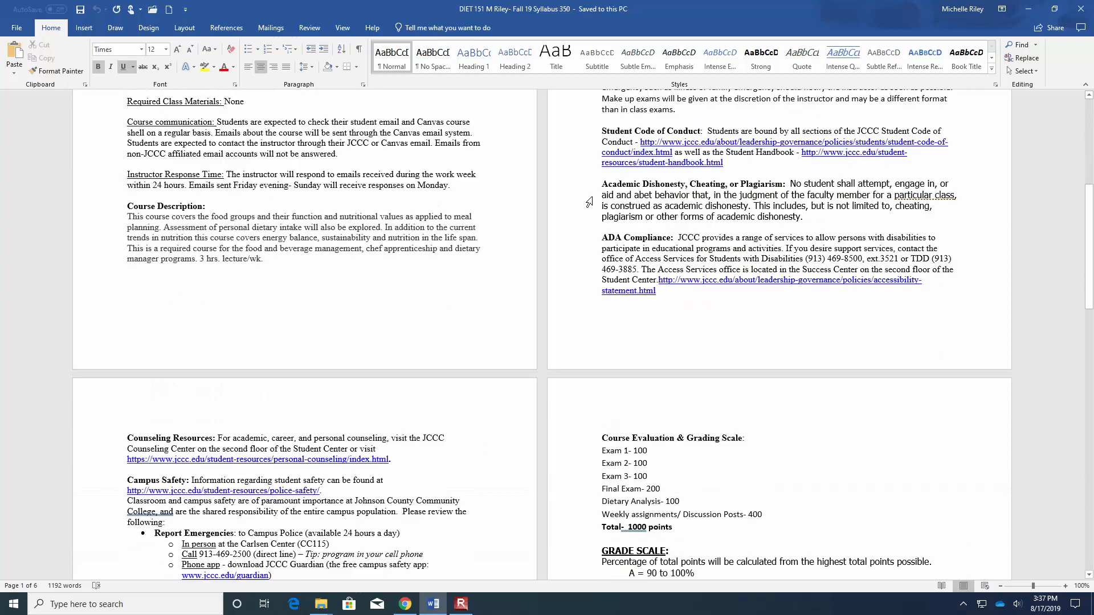
{"action": "scroll", "scroll_direction": "down", "scroll_amount": 3}
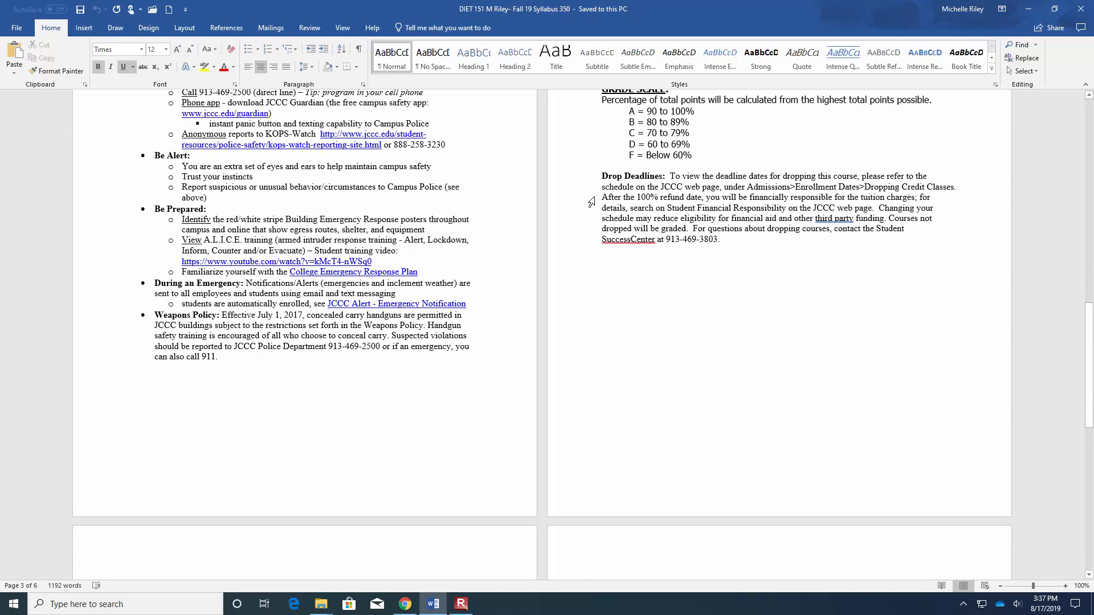
{"action": "scroll", "scroll_direction": "down", "scroll_amount": 3}
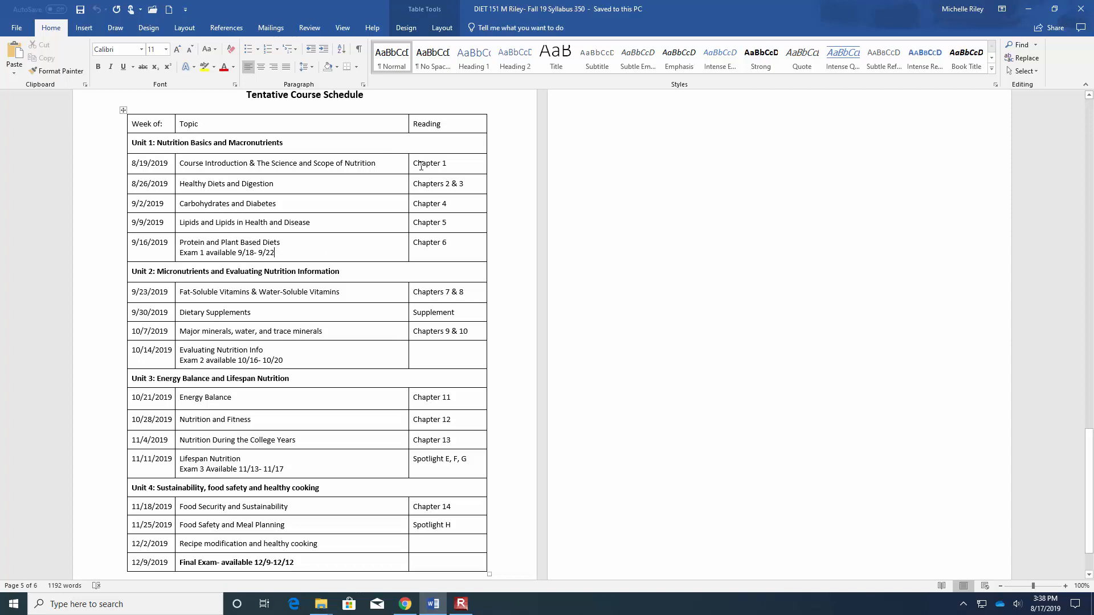
{"action": "mouse_move", "coordinate": [408, 176]}
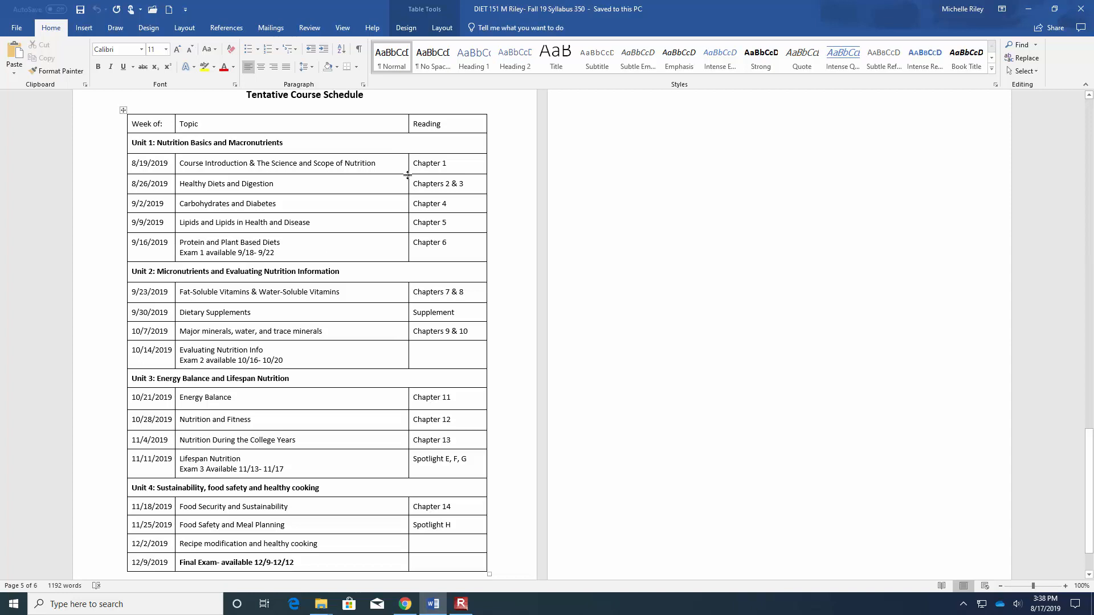
{"action": "scroll", "scroll_direction": "down", "scroll_amount": 3}
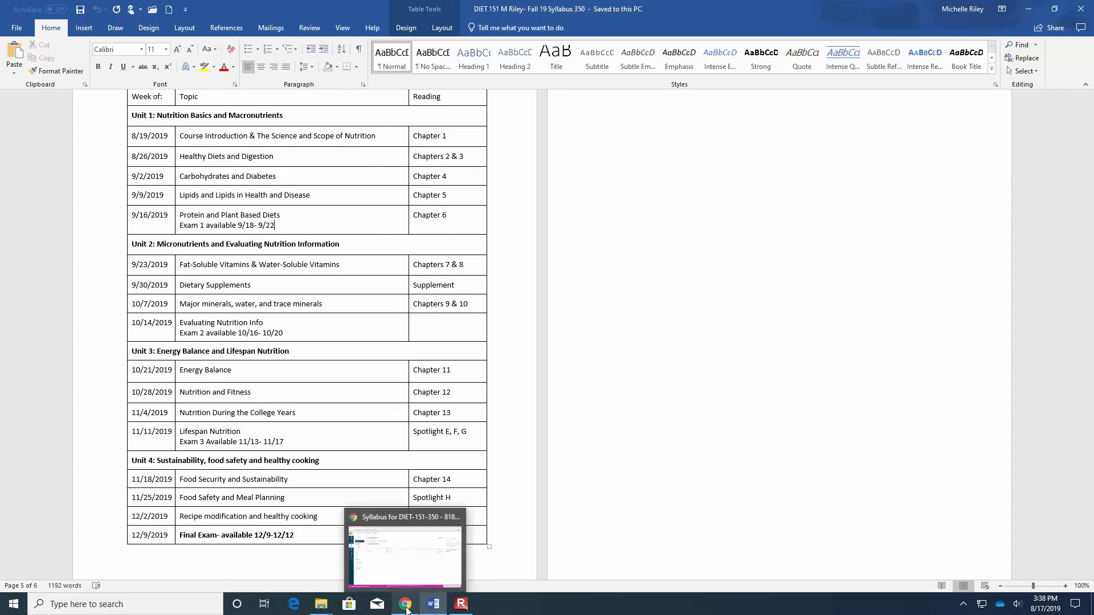
- Return to the browser and show the course Home page with the Unit 1 module
{"action": "left_click", "coordinate": [404, 604]}
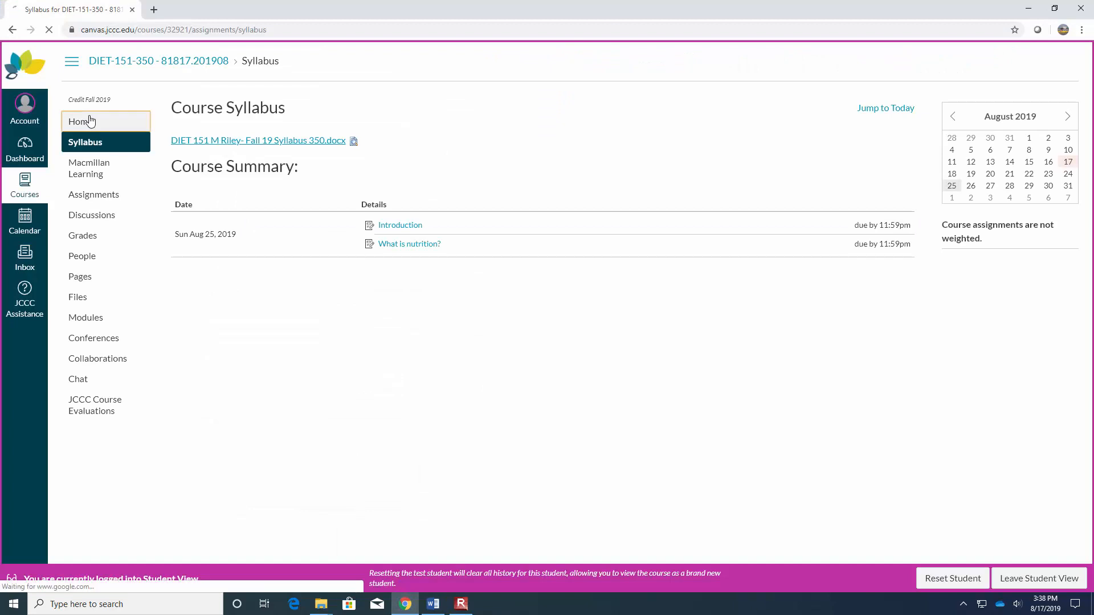
{"action": "left_click", "coordinate": [82, 121]}
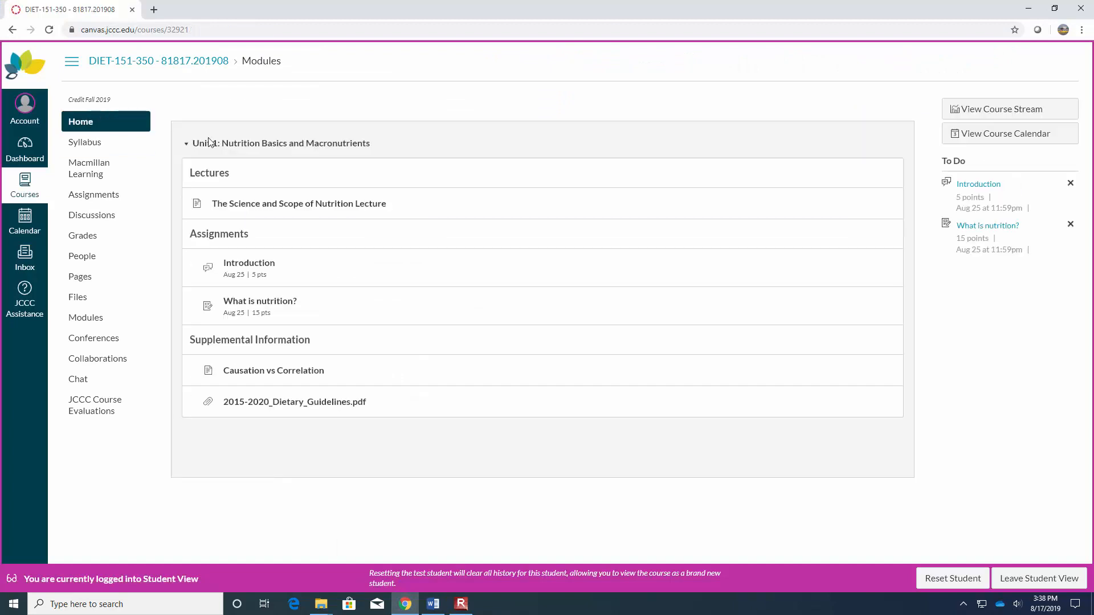
{"action": "mouse_move", "coordinate": [401, 193]}
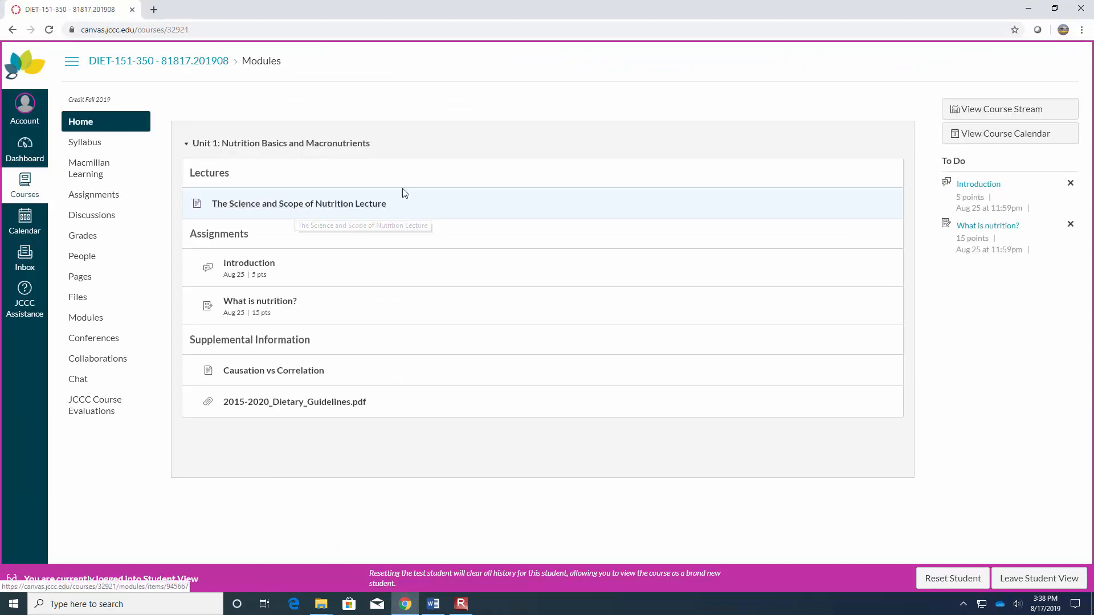
{"action": "mouse_move", "coordinate": [449, 207]}
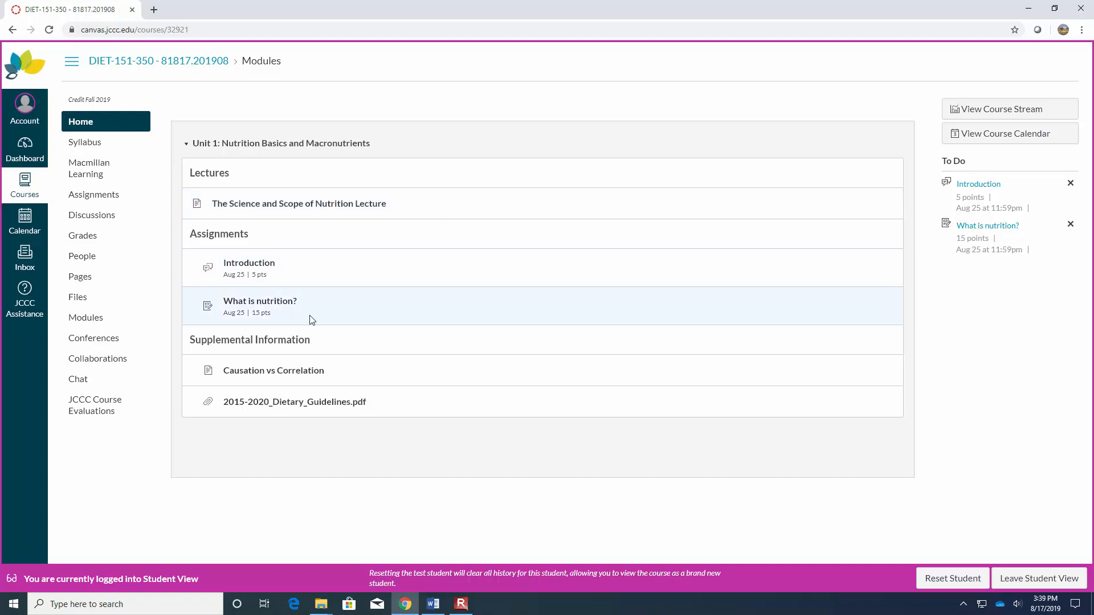
{"action": "mouse_move", "coordinate": [305, 307]}
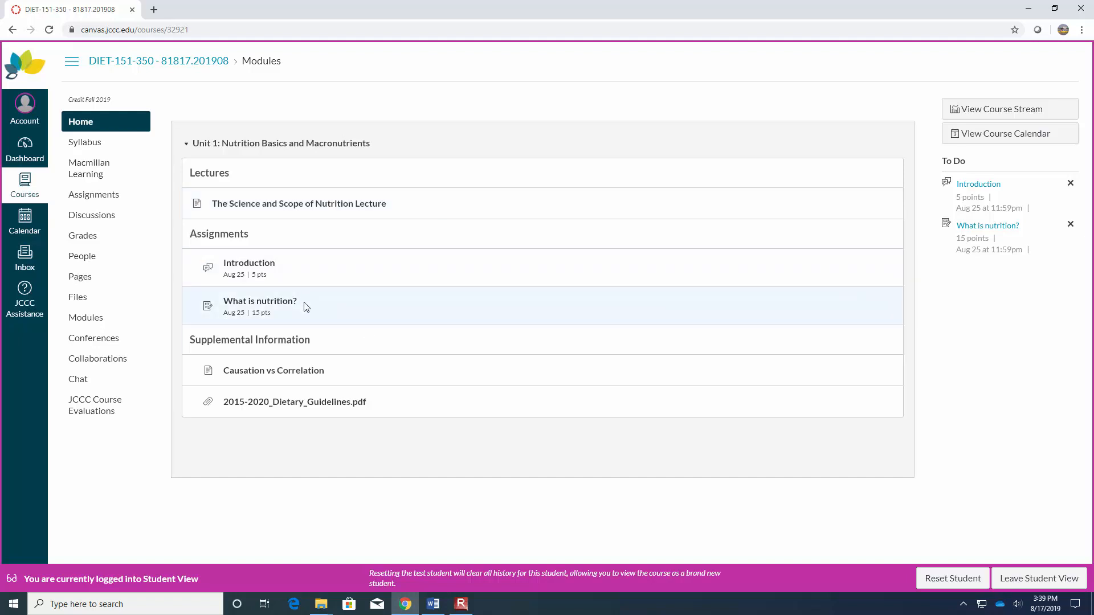
{"action": "mouse_move", "coordinate": [233, 284]}
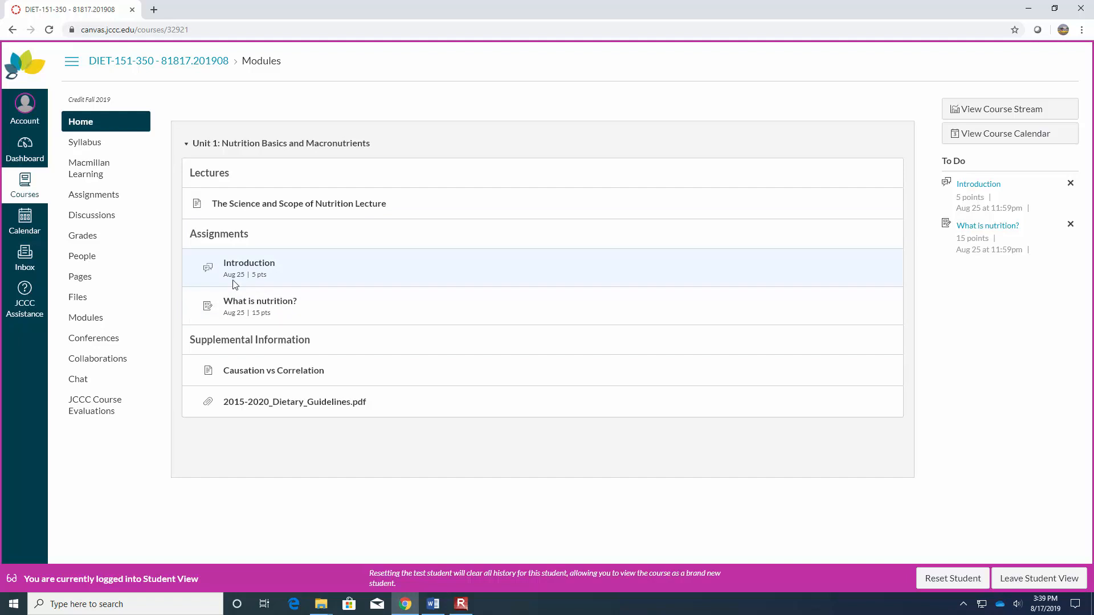
{"action": "mouse_move", "coordinate": [249, 263]}
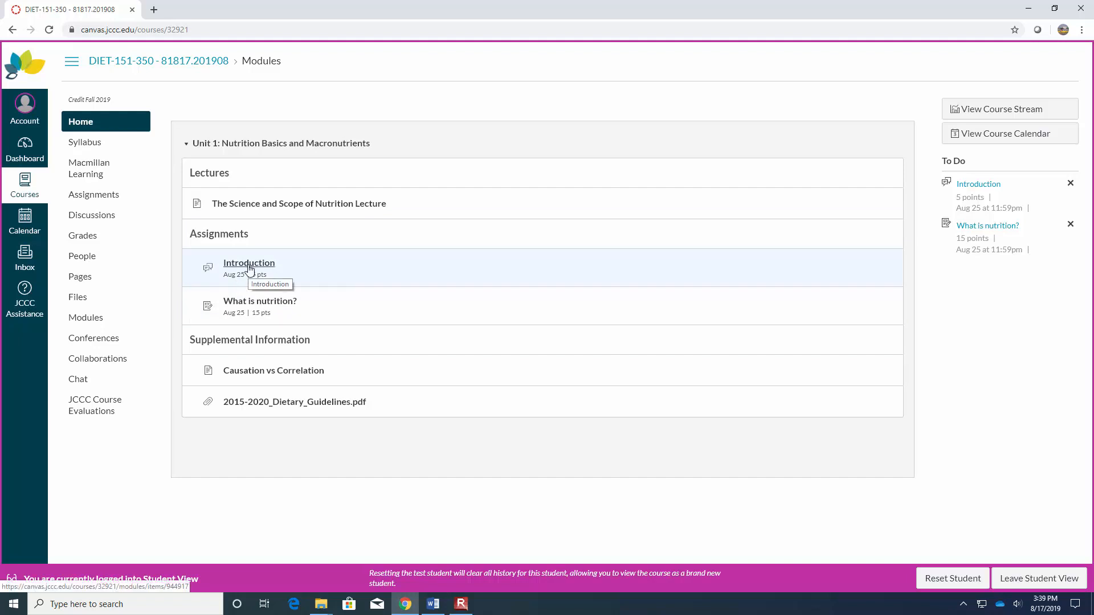
- View the graded 5-point Introduction discussion from the Unit 1 assignments
{"action": "left_click", "coordinate": [249, 263]}
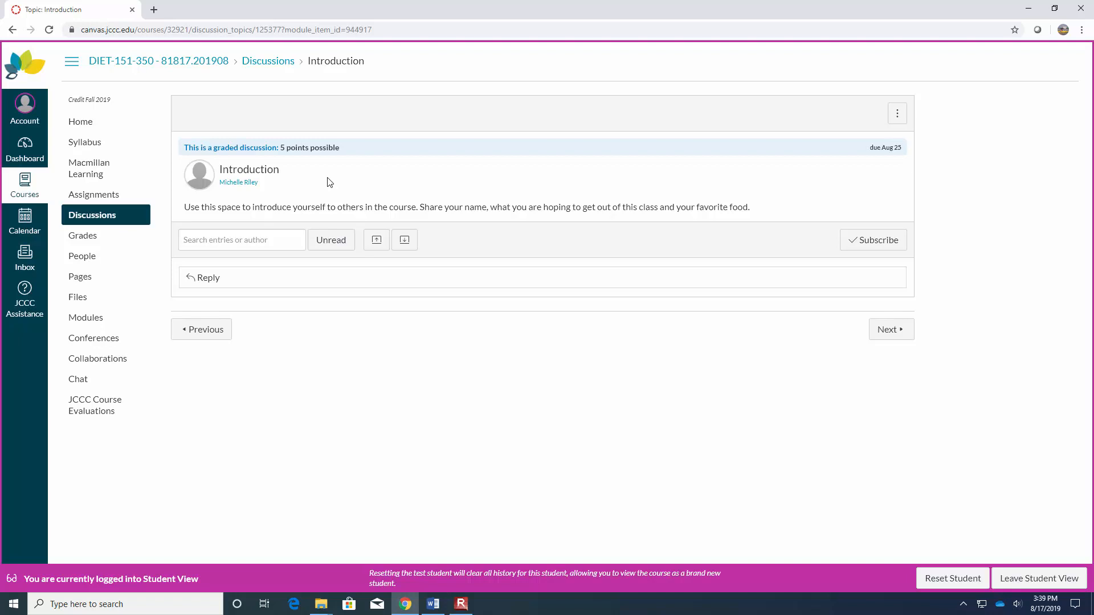
{"action": "left_click", "coordinate": [79, 122]}
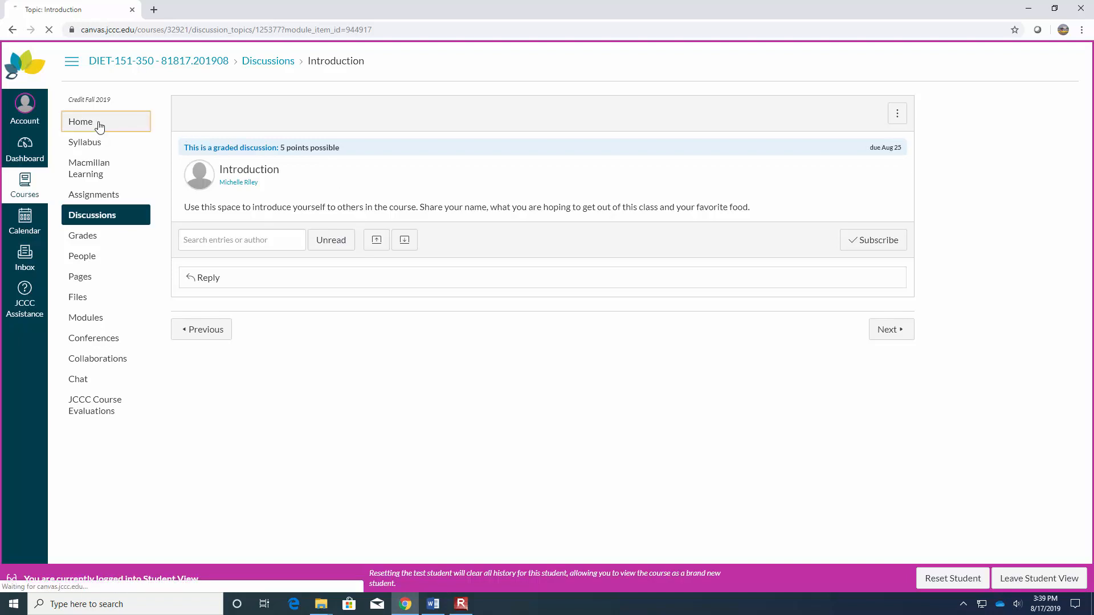
- From Home, view The Science and Scope of Nutrition Lecture with its embedded video
{"action": "left_click", "coordinate": [80, 122]}
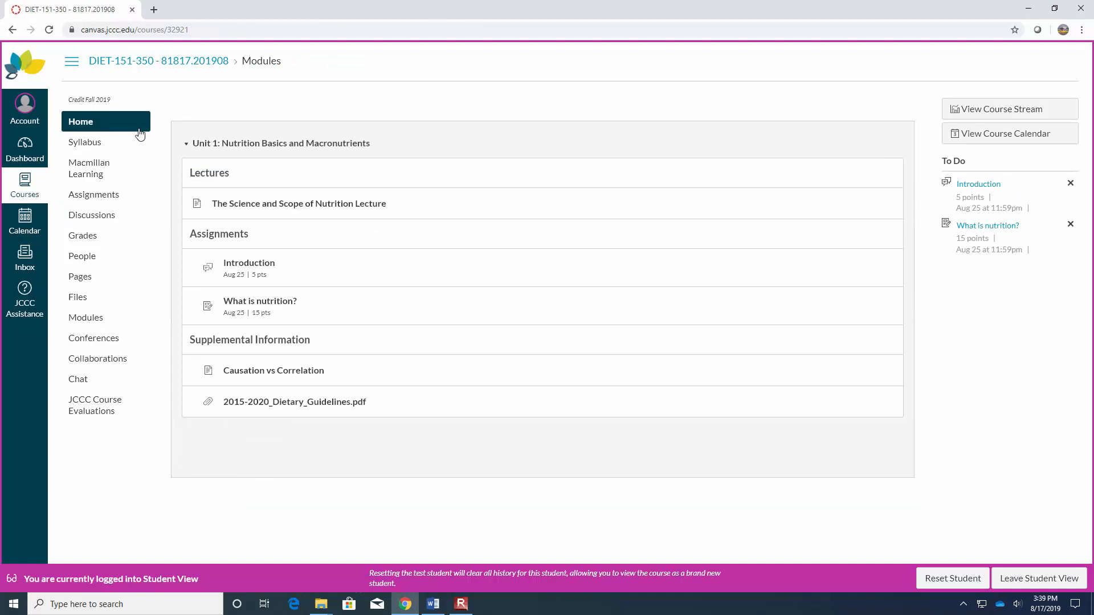
{"action": "mouse_move", "coordinate": [489, 169]}
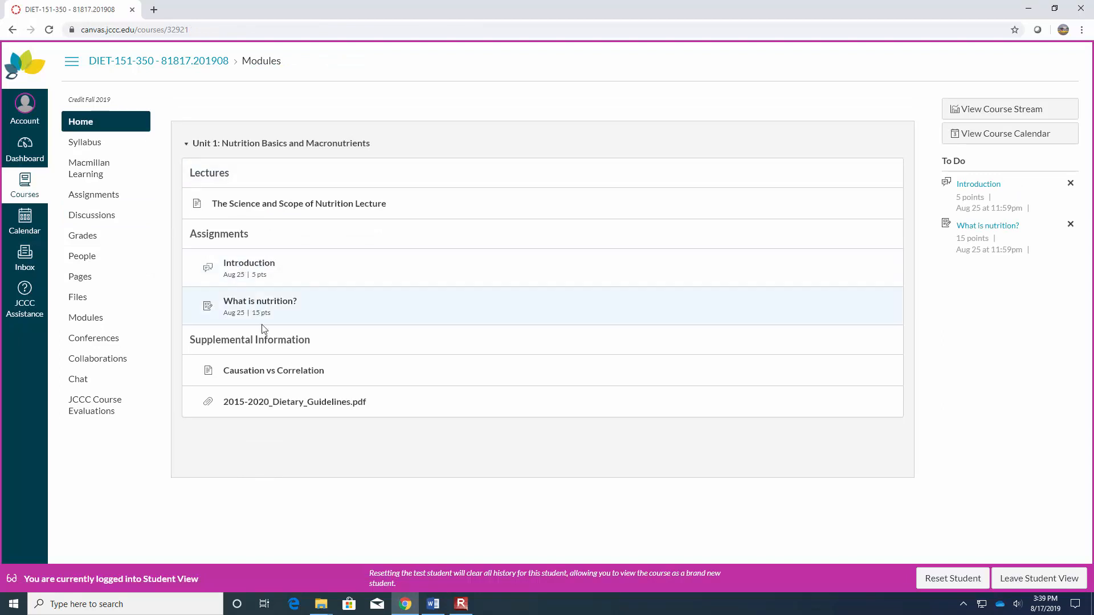
{"action": "mouse_move", "coordinate": [294, 402]}
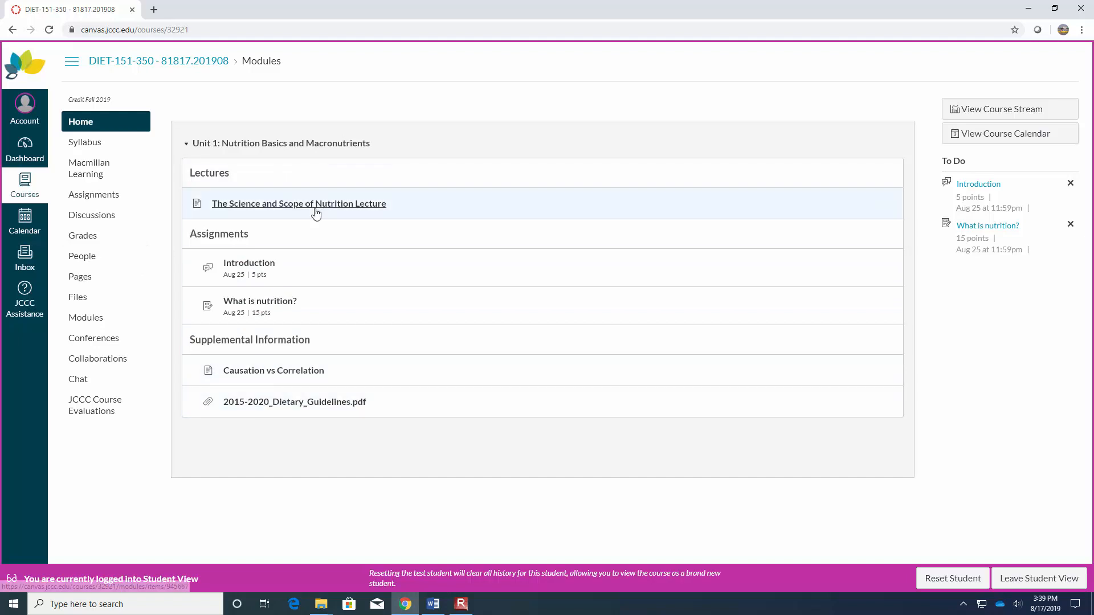
{"action": "left_click", "coordinate": [298, 203]}
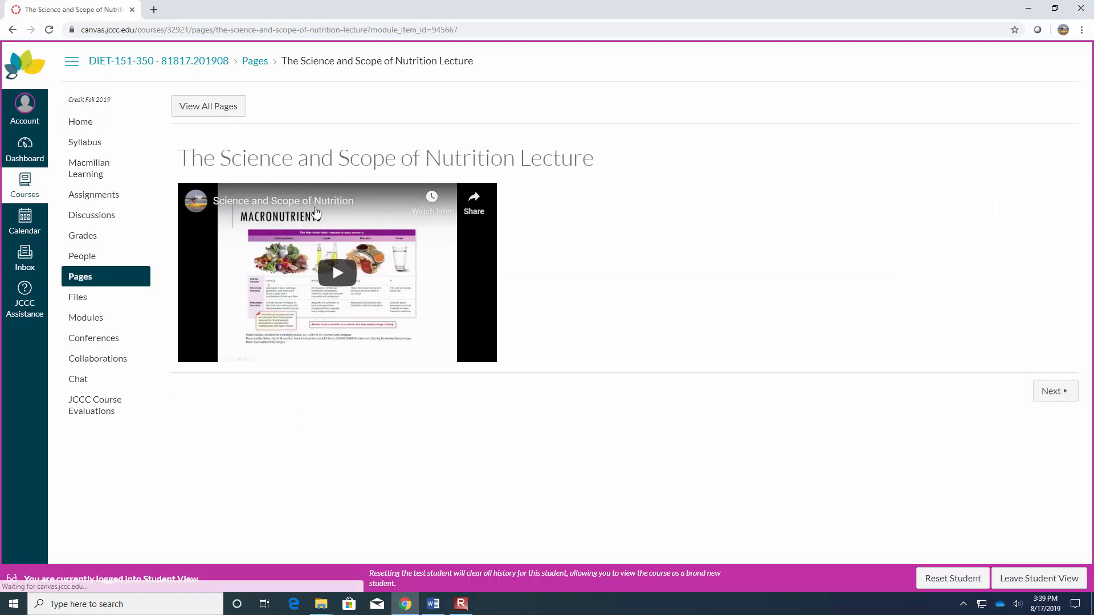
{"action": "mouse_move", "coordinate": [309, 334]}
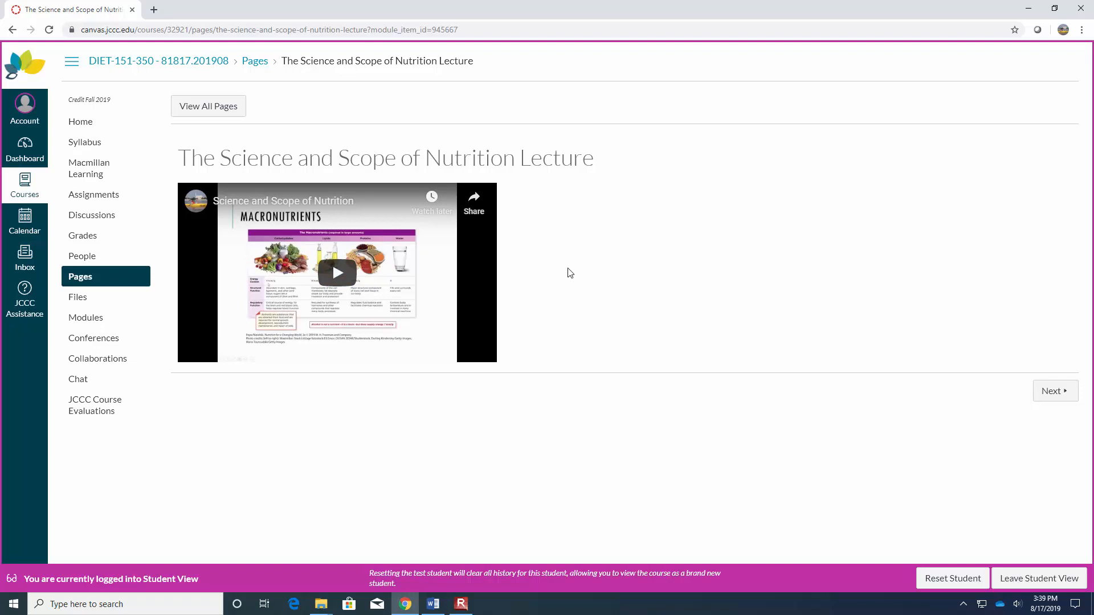
{"action": "mouse_move", "coordinate": [565, 257]}
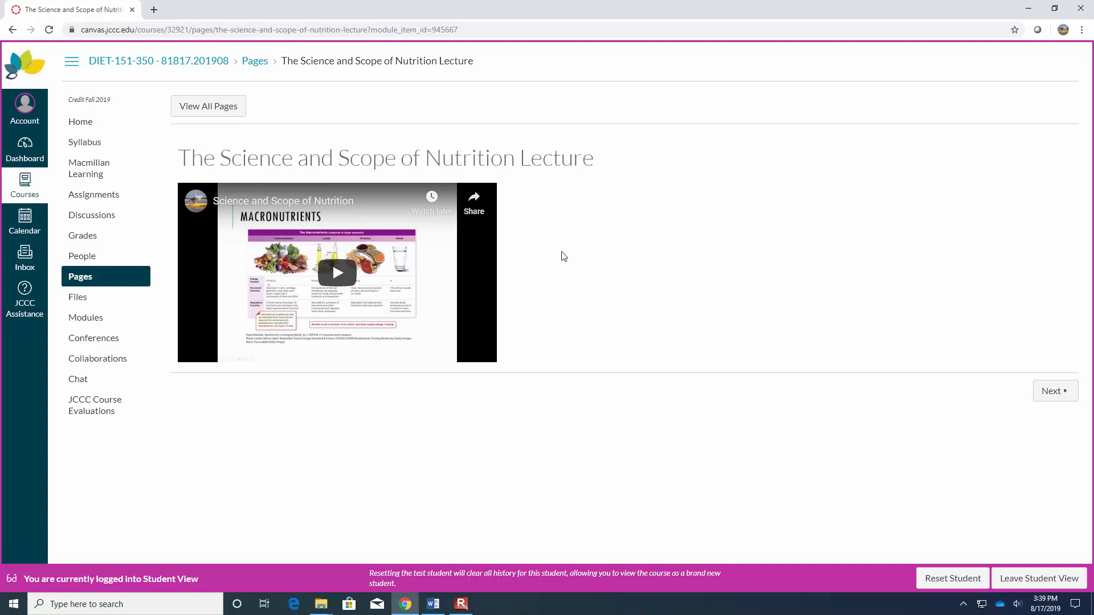
{"action": "mouse_move", "coordinate": [15, 155]}
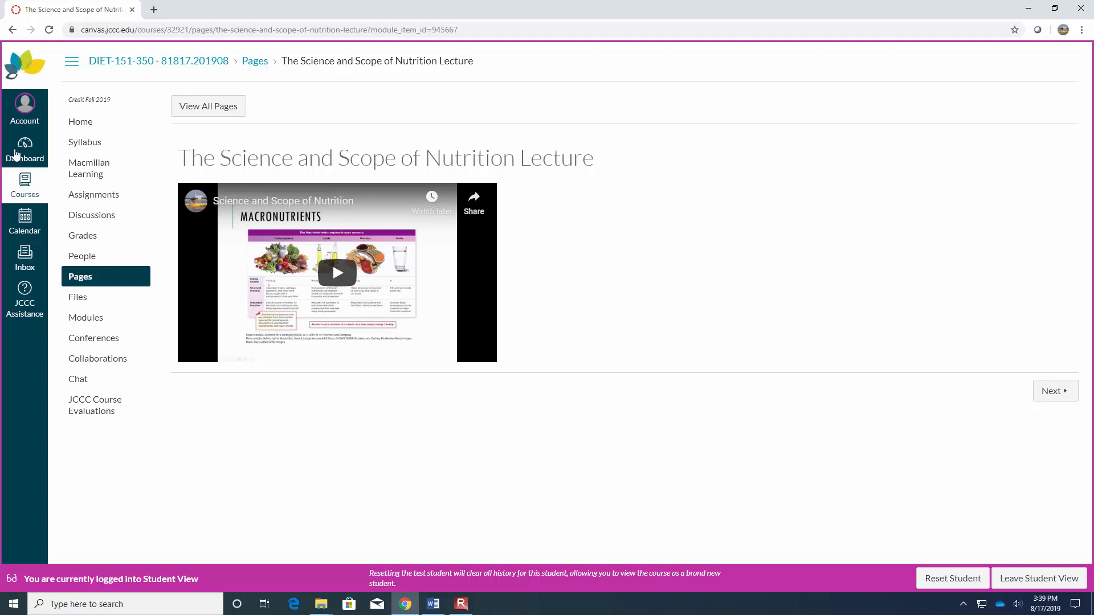
- Go back to the course Home page showing the Unit 1 module
{"action": "left_click", "coordinate": [80, 122]}
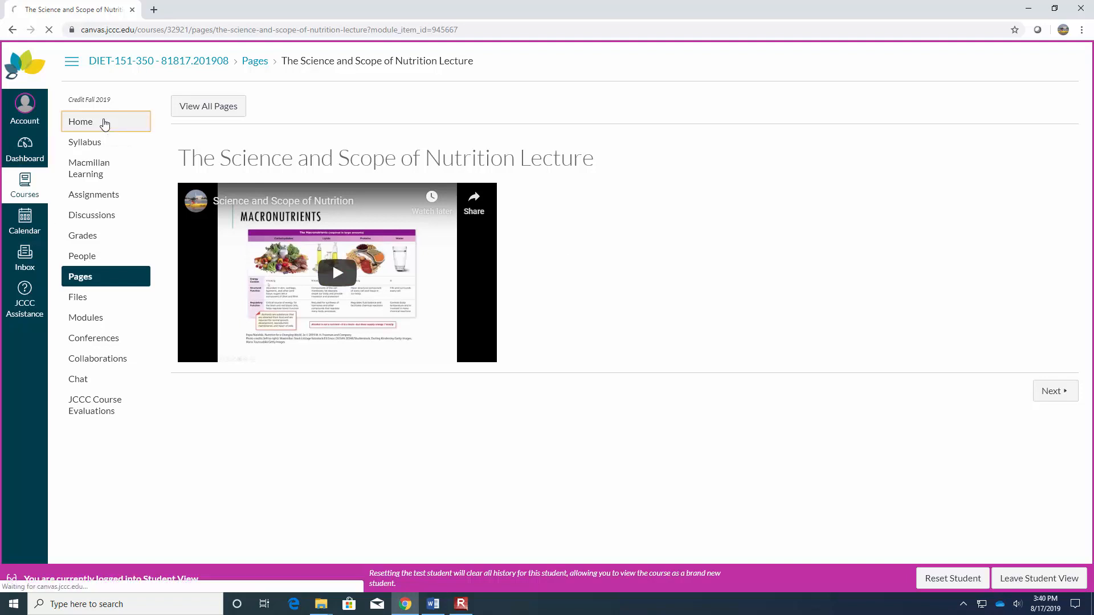
{"action": "left_click", "coordinate": [80, 122]}
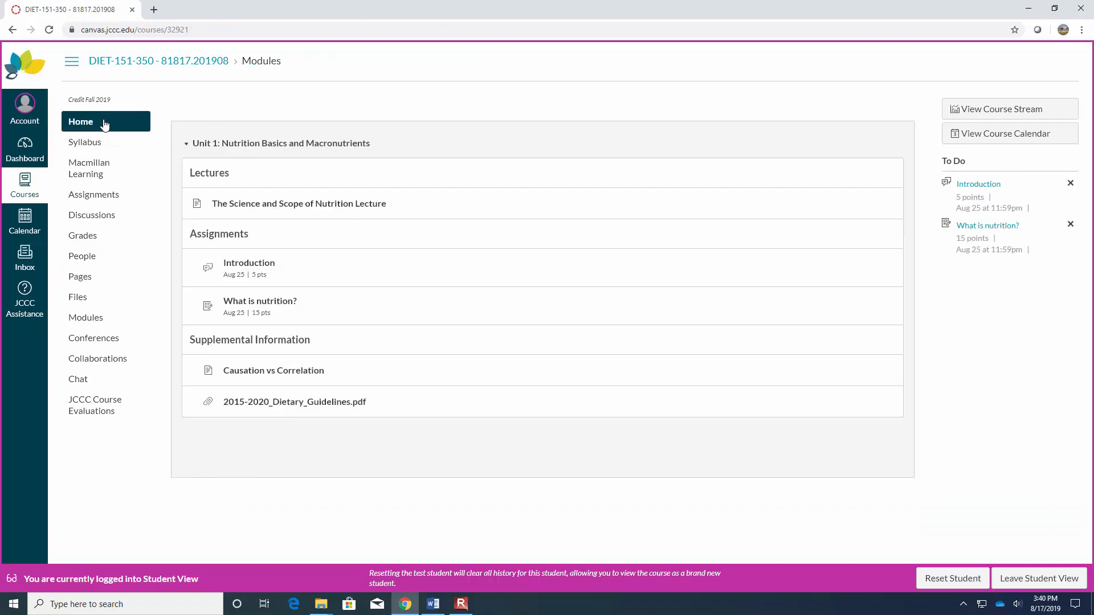
{"action": "mouse_move", "coordinate": [947, 210]}
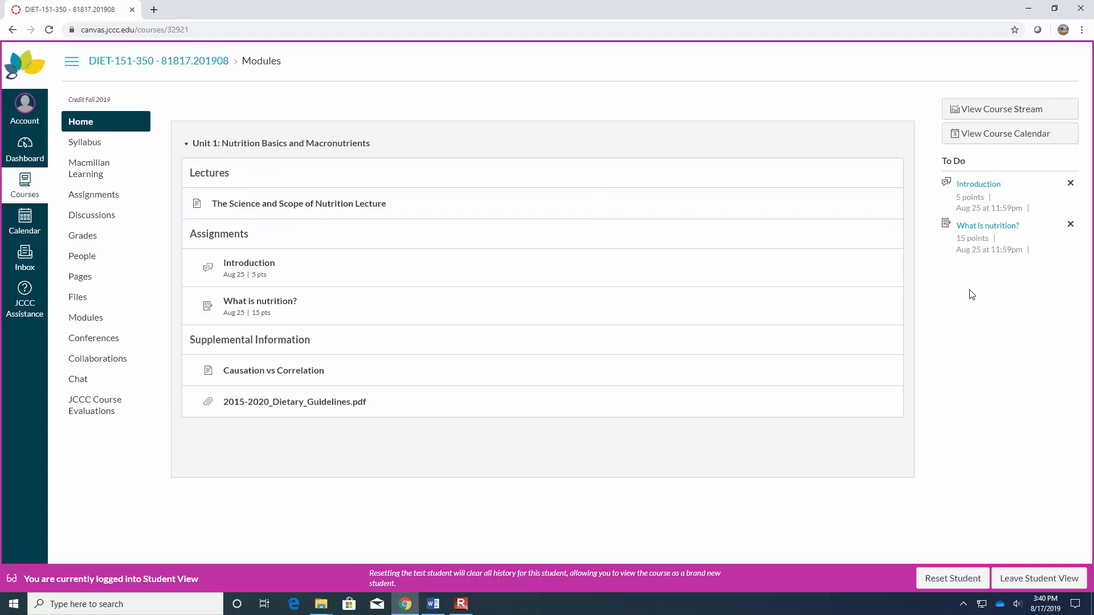
{"action": "mouse_move", "coordinate": [504, 231]}
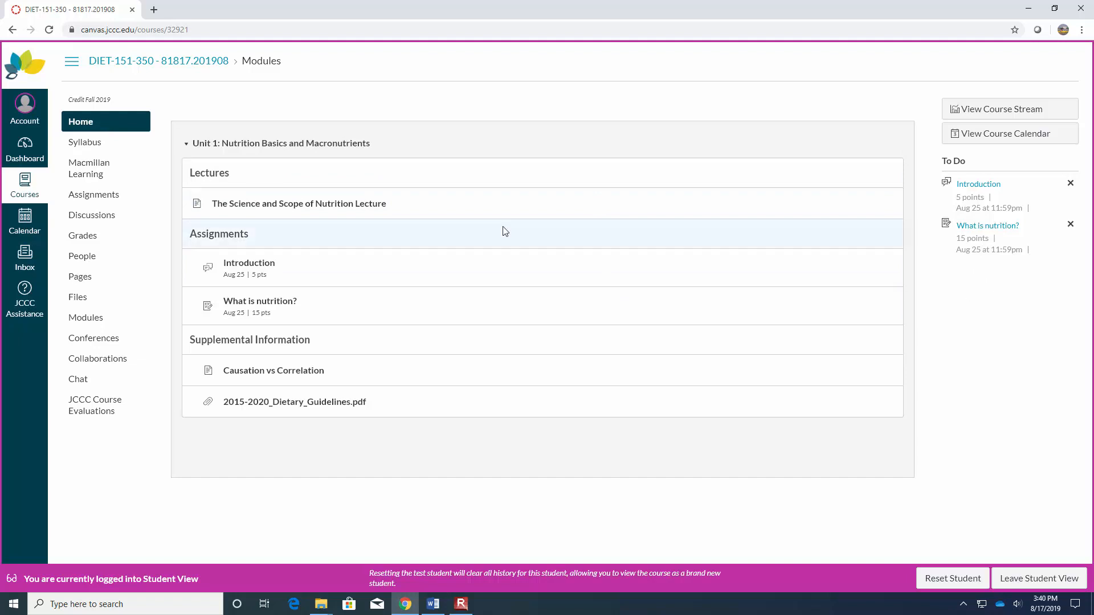
- Review the Macmillan Learning Tools list with LaunchPad and e-book links, then return Home
{"action": "left_click", "coordinate": [88, 168]}
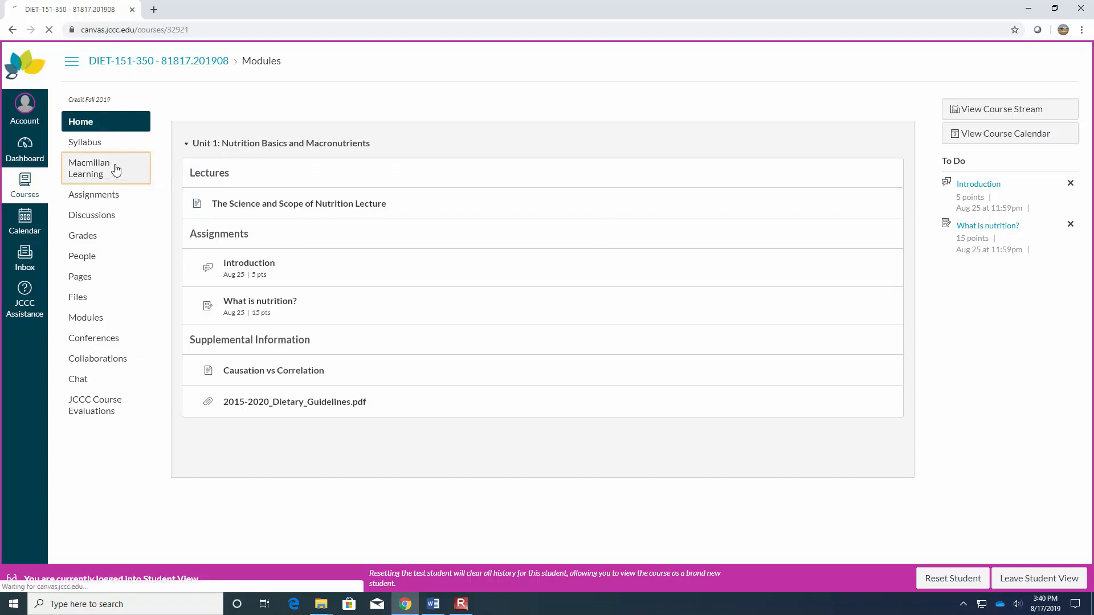
{"action": "left_click", "coordinate": [89, 168]}
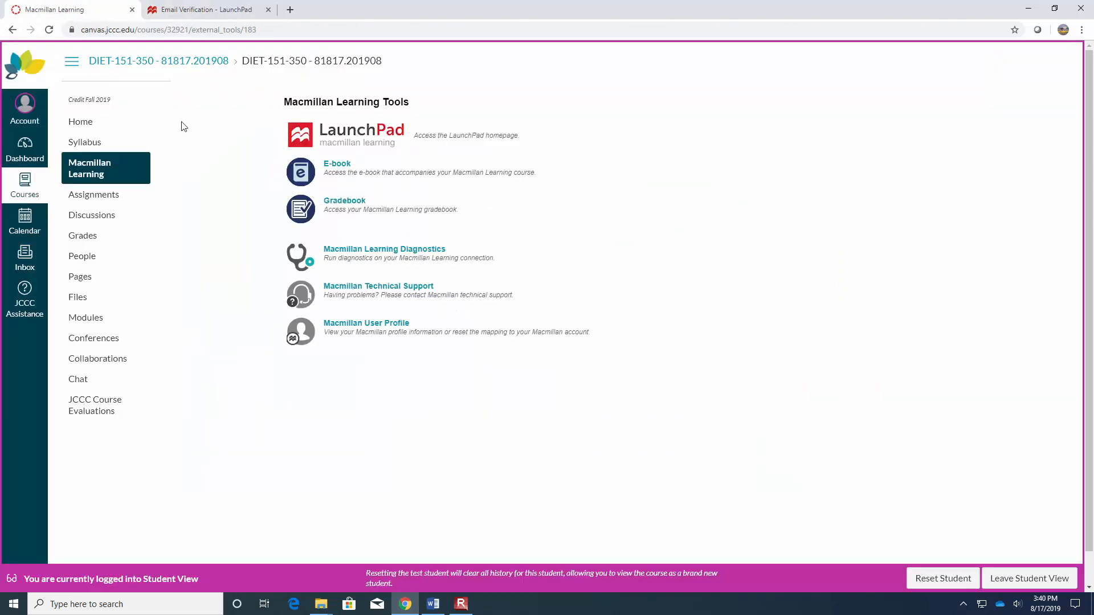
{"action": "left_click", "coordinate": [80, 122]}
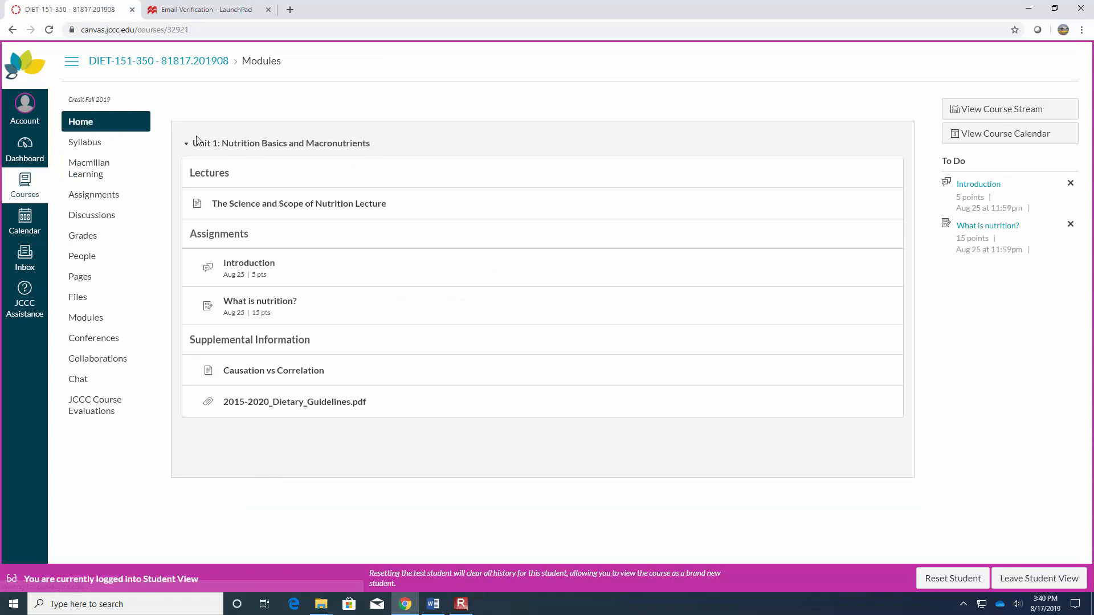